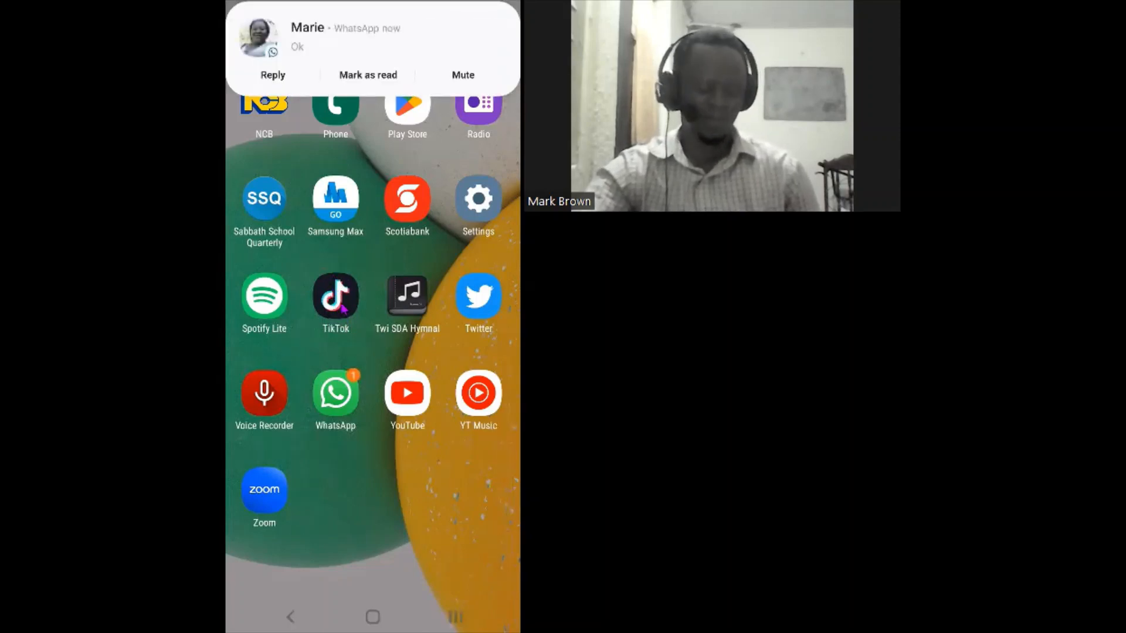
# Launch TikTok from the home screen so the For You feed plays.
pyautogui.click(334, 296)
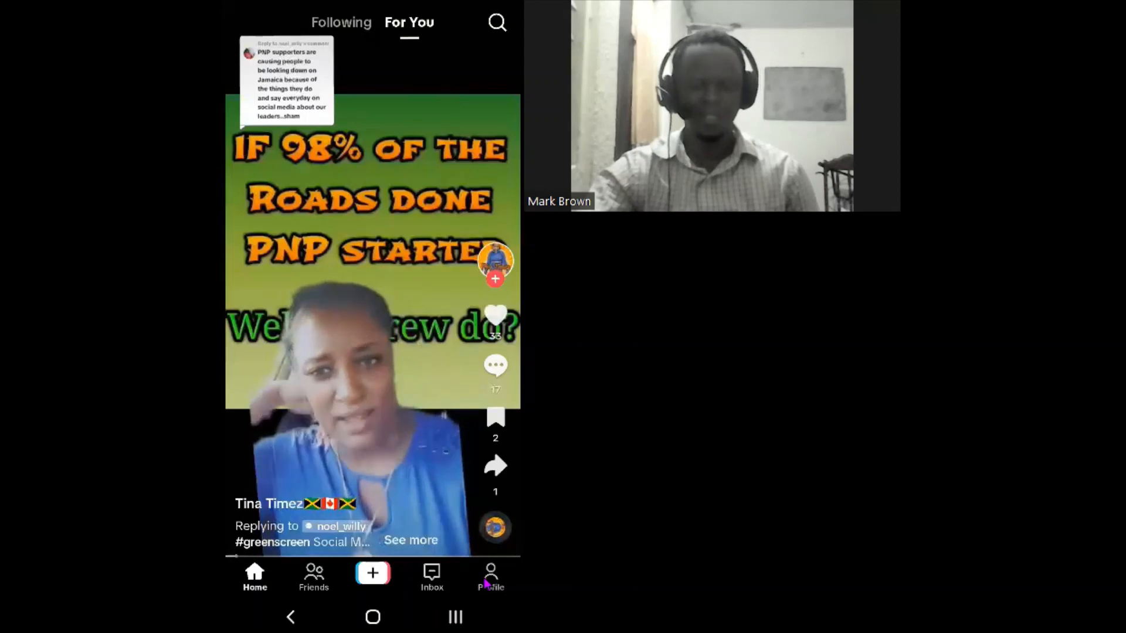
# Switch from the feed to your own profile page via the Profile tab.
pyautogui.click(490, 579)
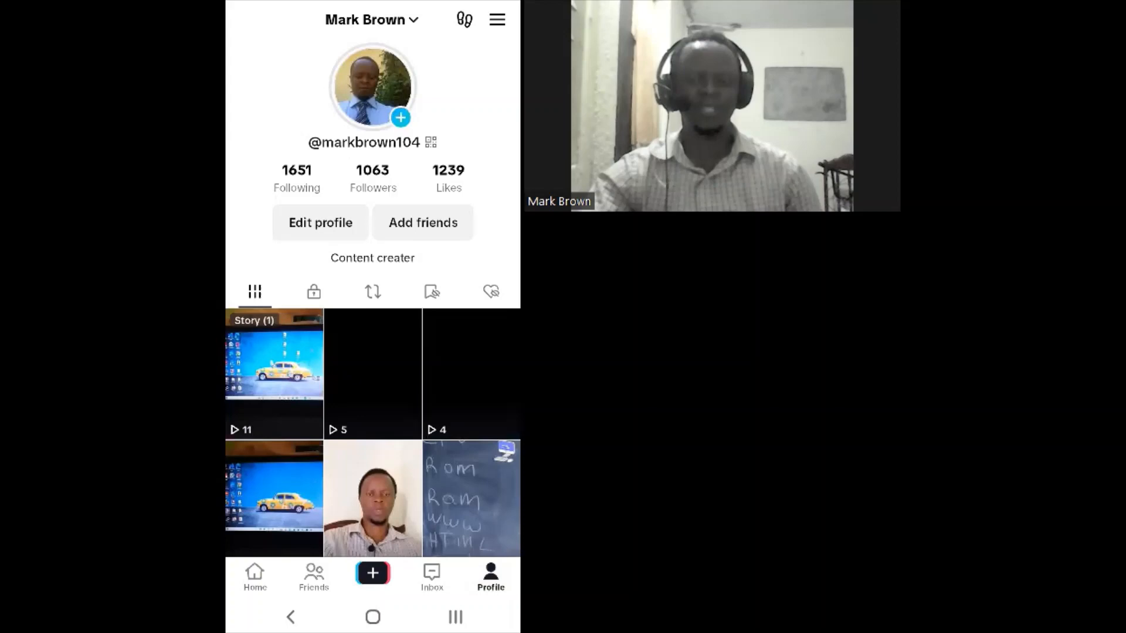
# Reach Settings and privacy from the profile menu and scroll to Cache & Cellular's Free up space.
pyautogui.click(498, 20)
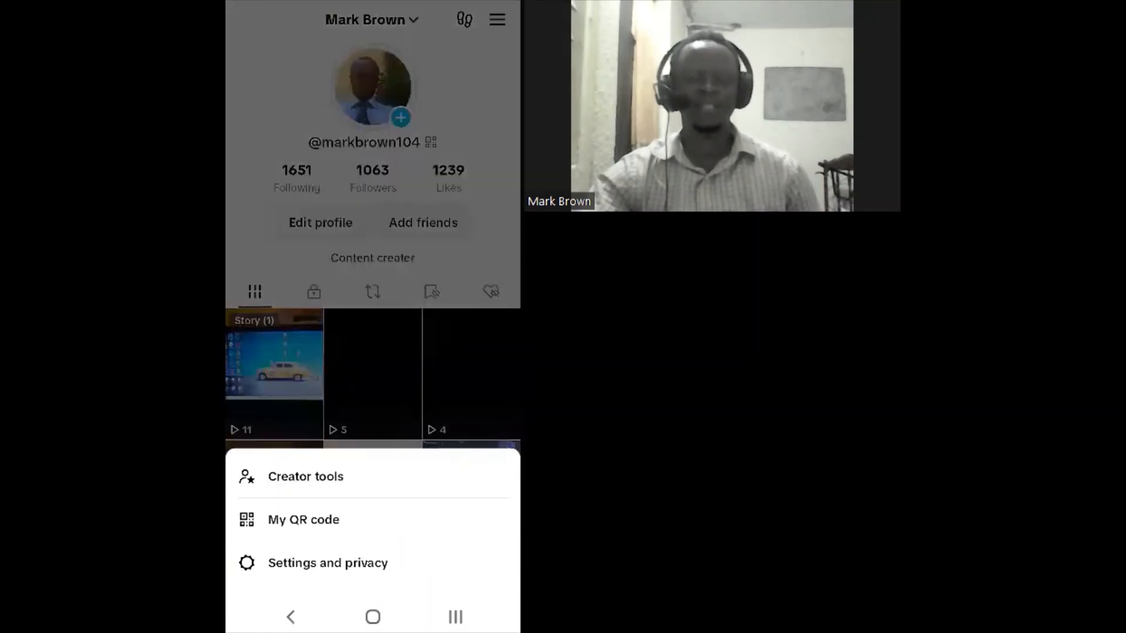
pyautogui.moveTo(286, 558)
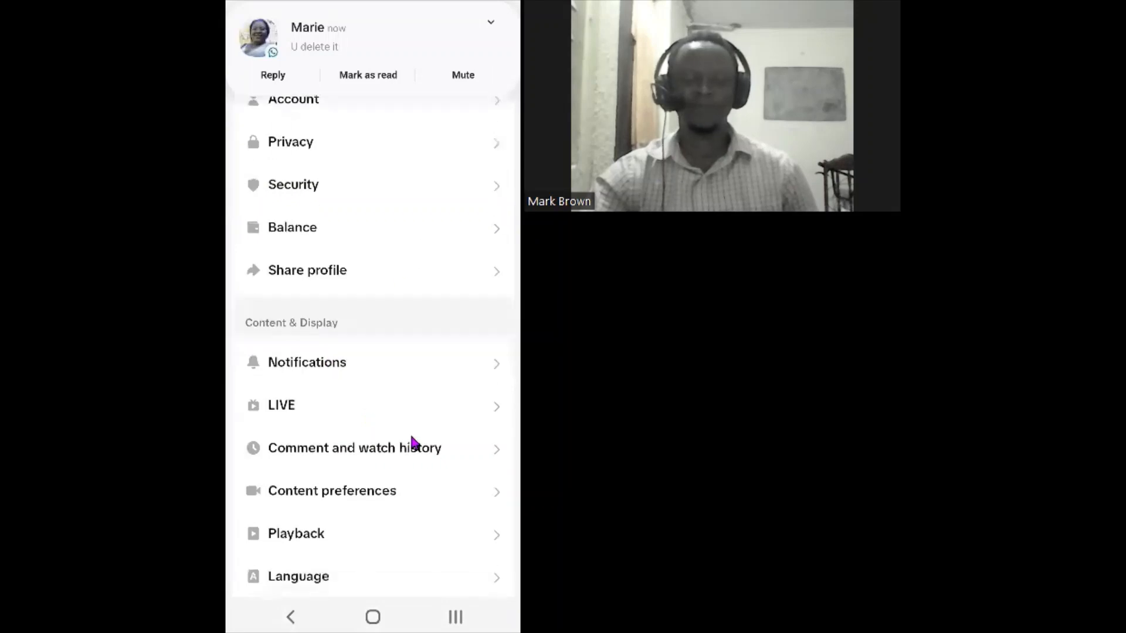
pyautogui.scroll(-3)
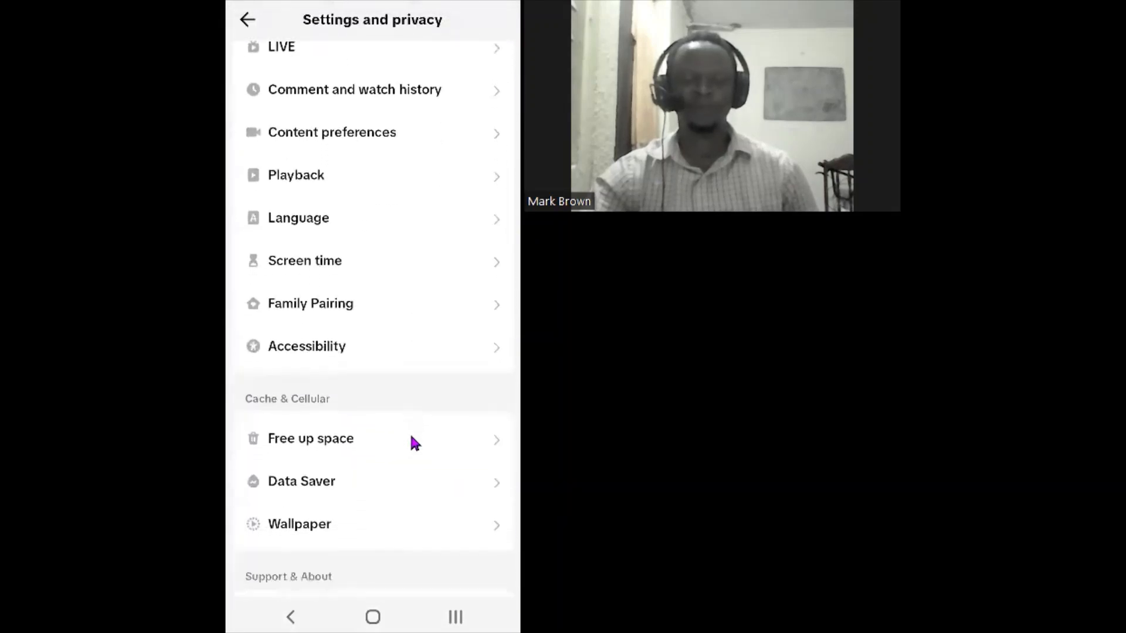
pyautogui.scroll(-3)
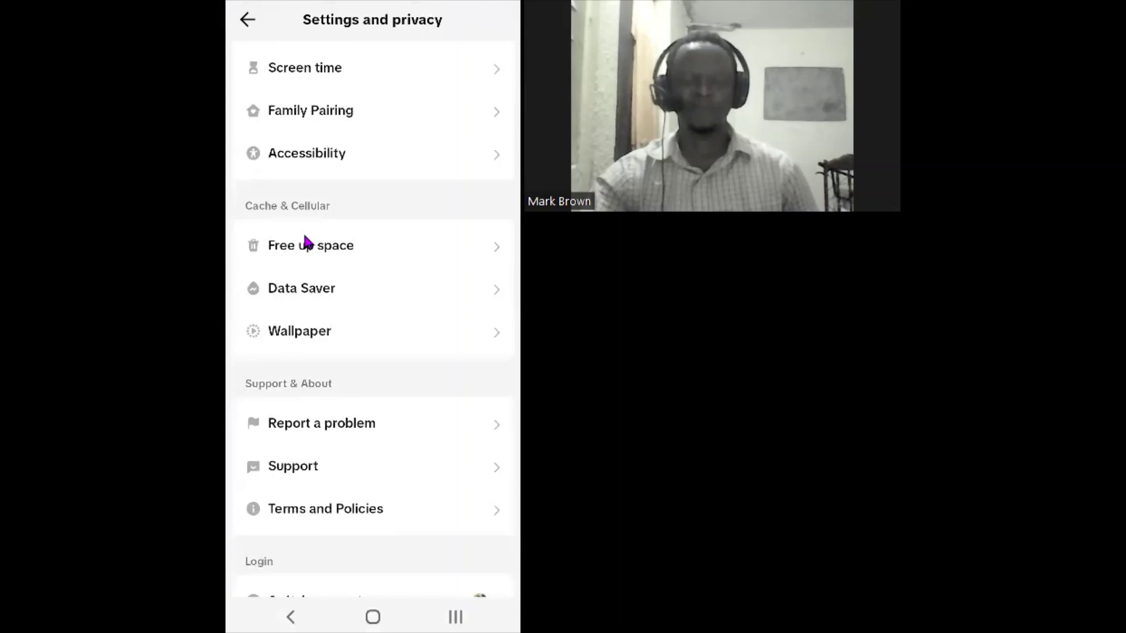
pyautogui.click(309, 245)
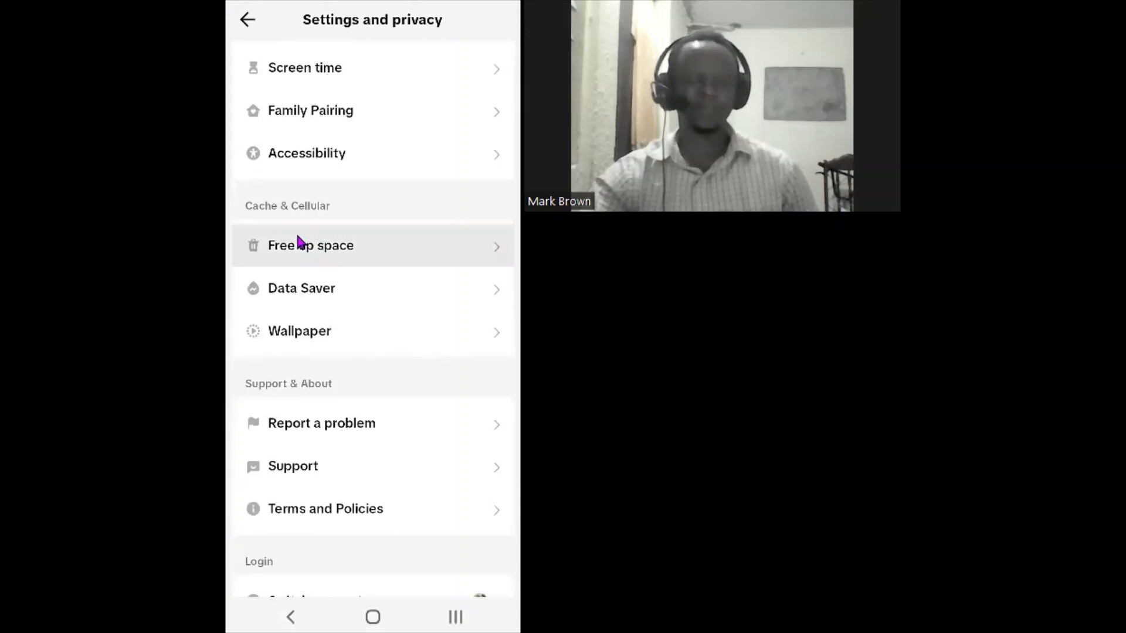
# Clear the TikTok cache in Free up space from 177.3MB down to 0.0MB.
pyautogui.click(309, 245)
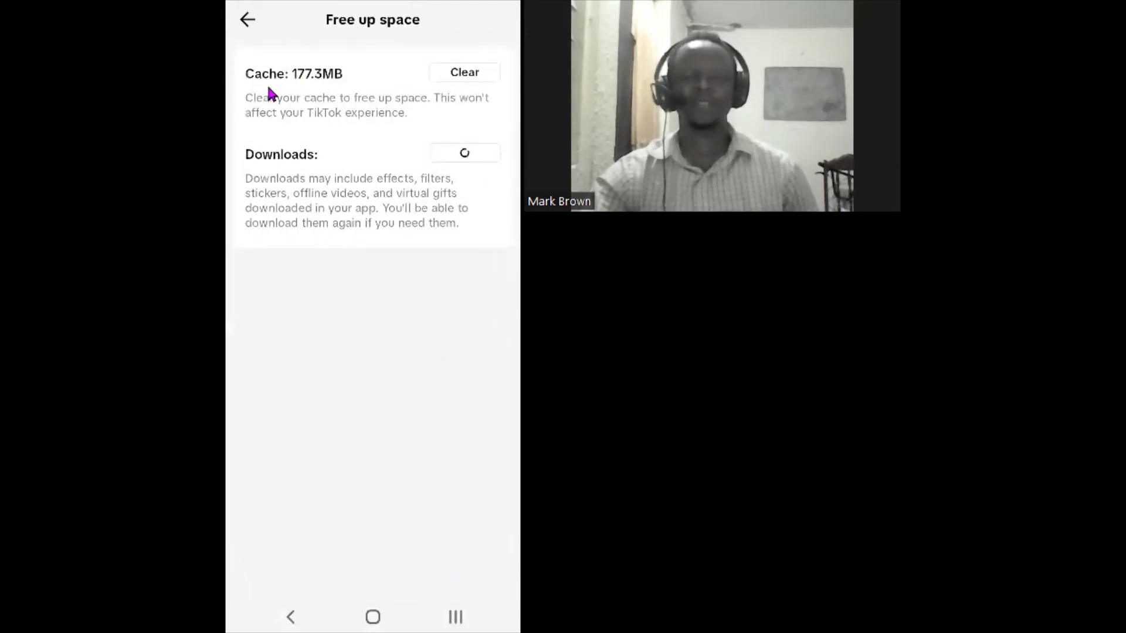
pyautogui.moveTo(422, 75)
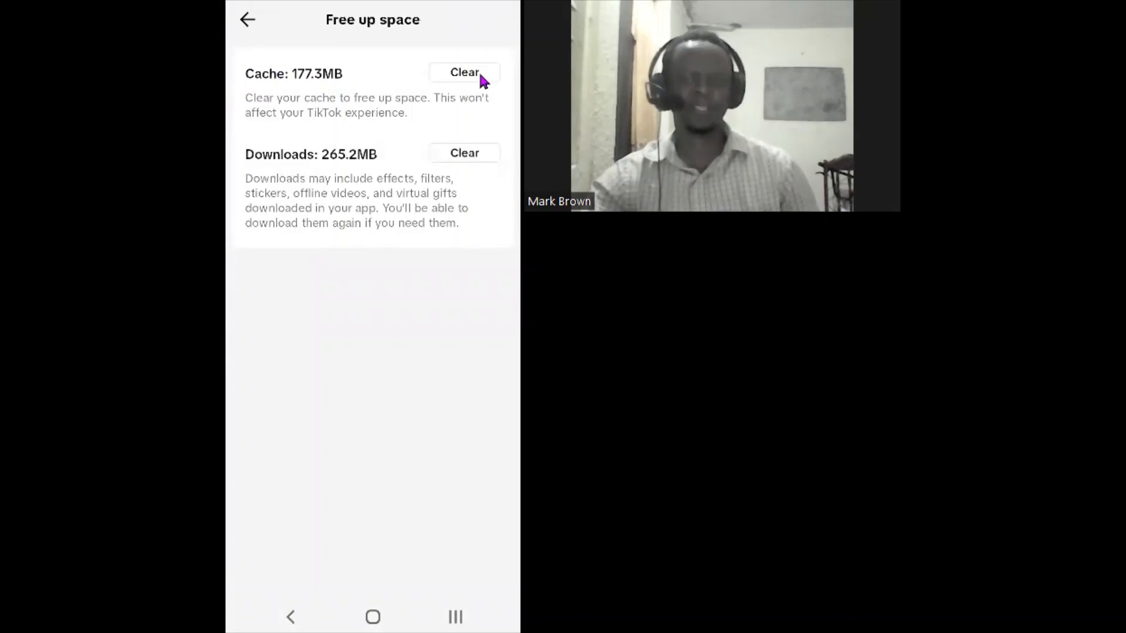
pyautogui.click(464, 71)
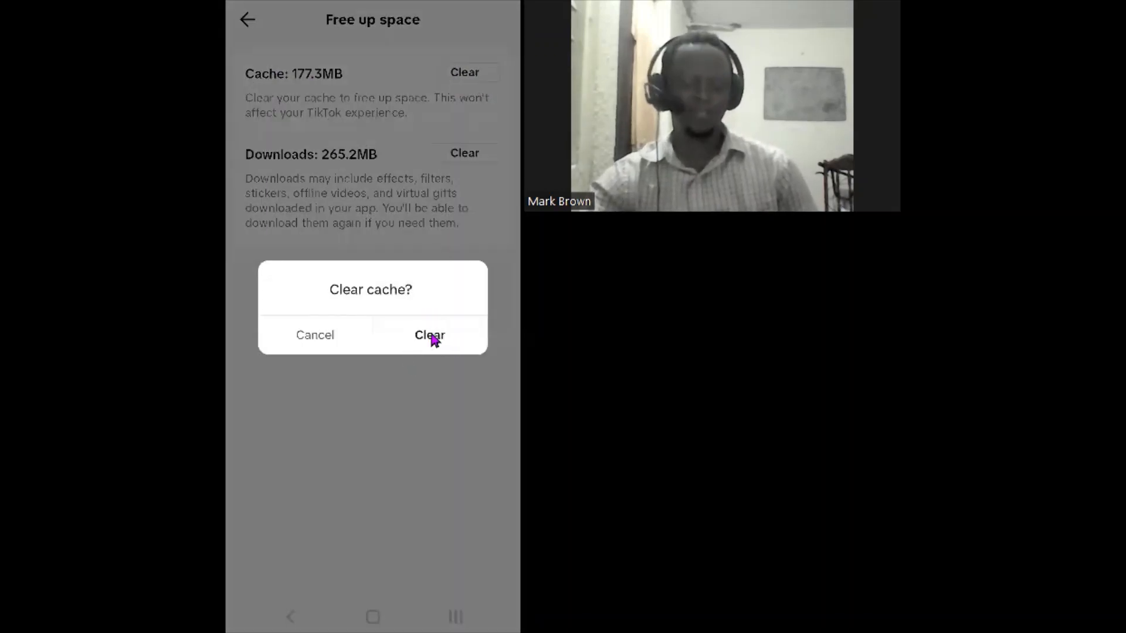
pyautogui.click(429, 334)
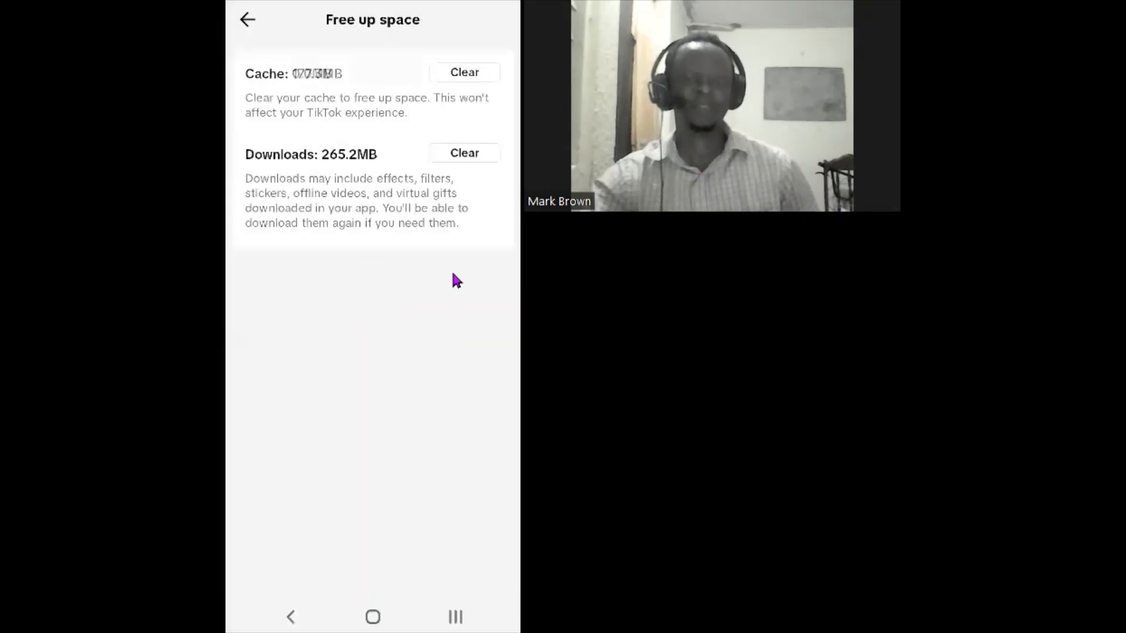
pyautogui.click(464, 72)
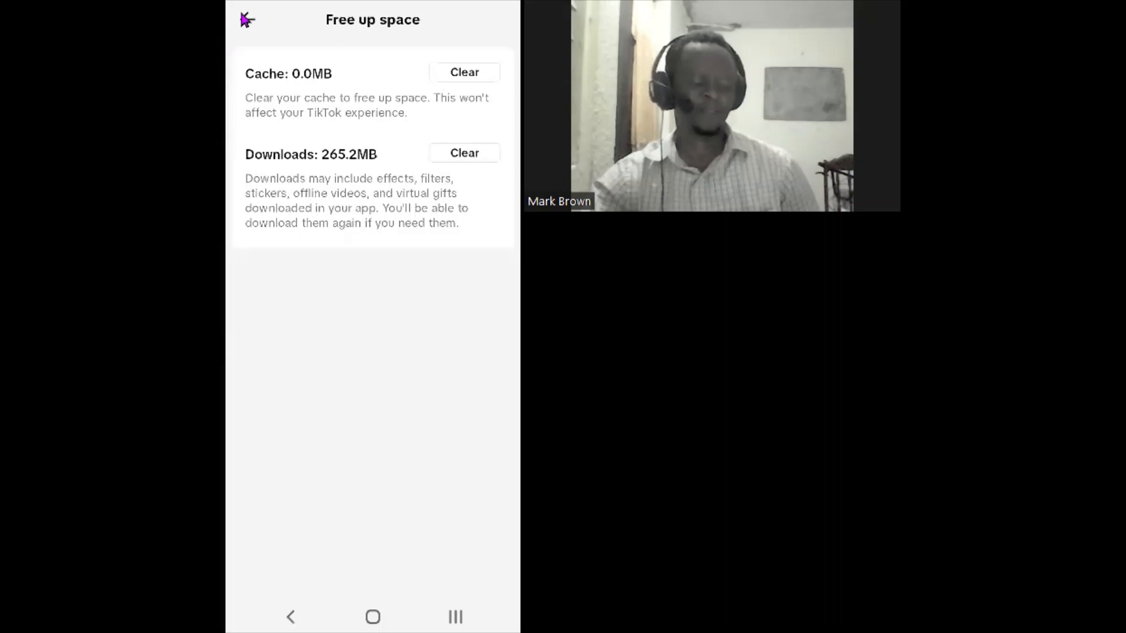
# Return through Settings and privacy back to the profile page.
pyautogui.click(248, 20)
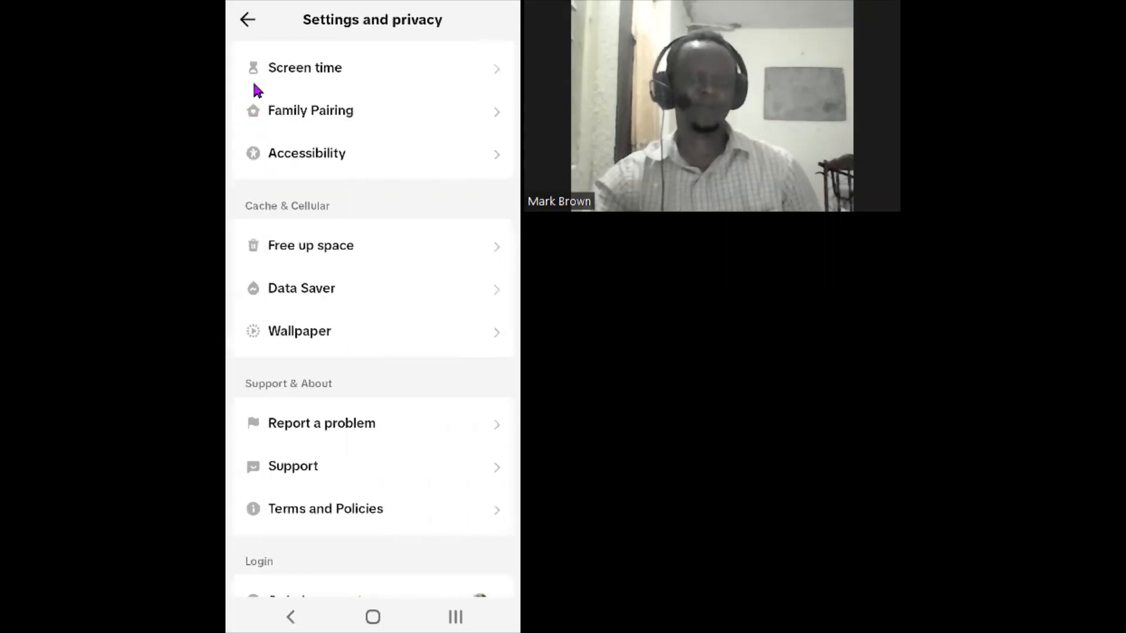
pyautogui.click(248, 20)
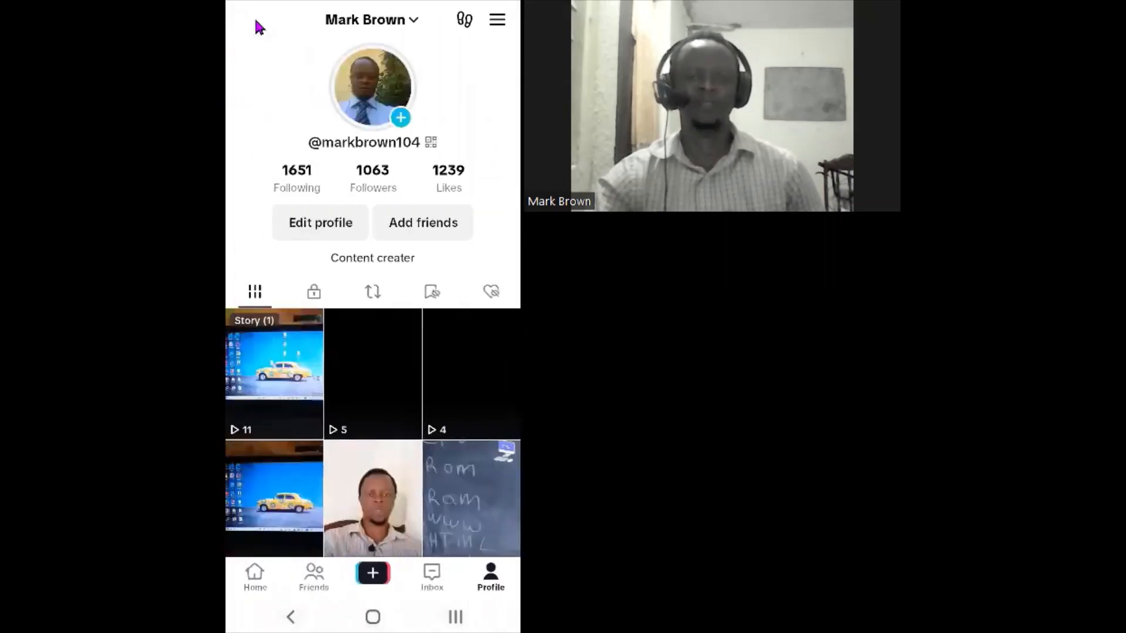